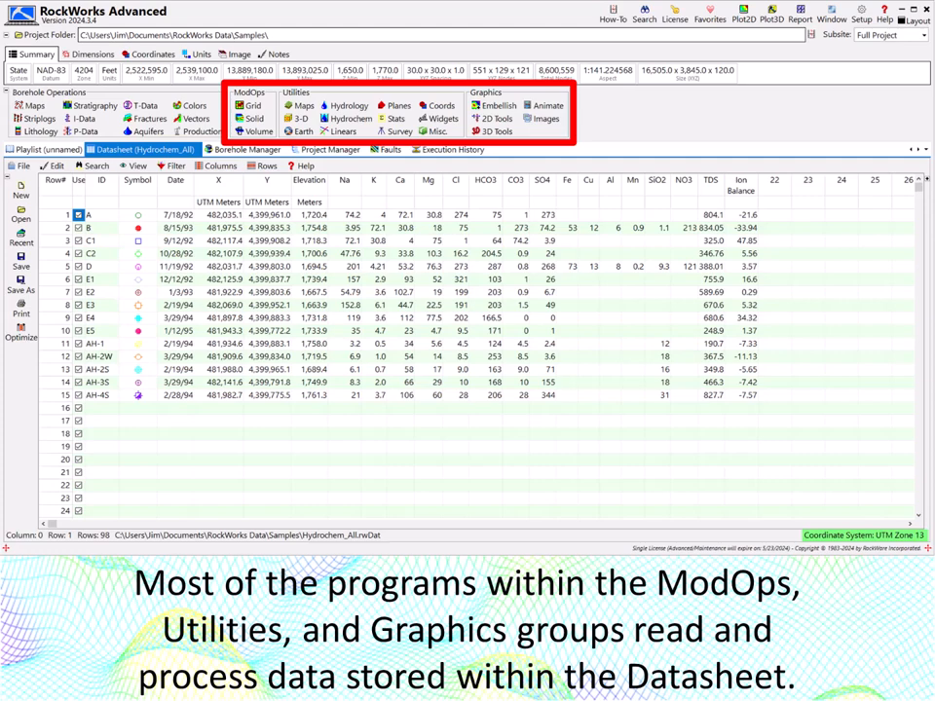
# Start the Piper diagram from the Hydrochem utilities and choose its ion data columns.
pyautogui.click(348, 118)
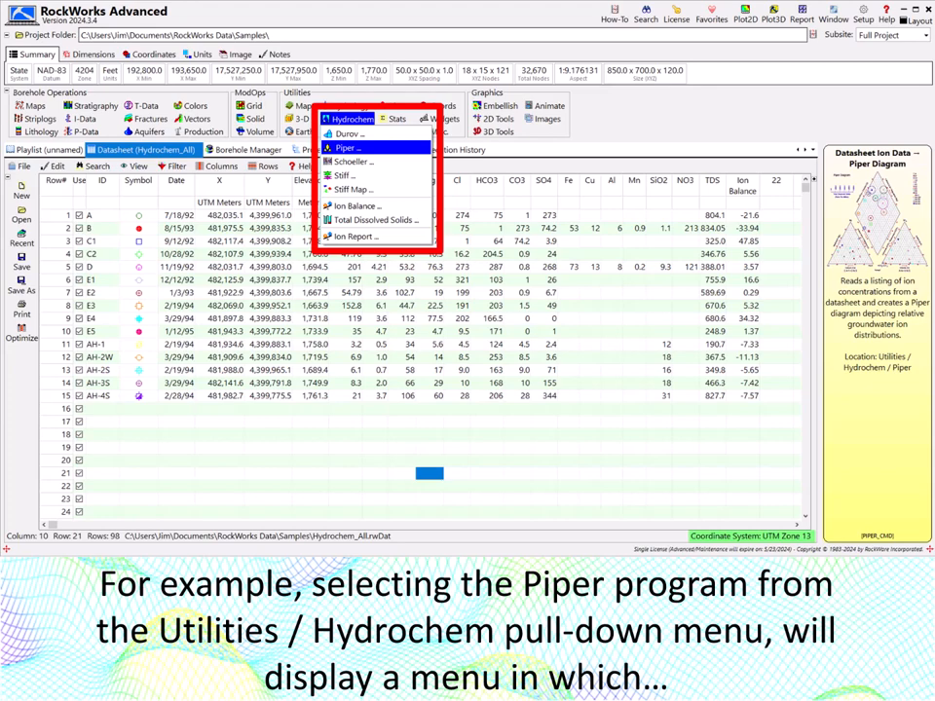
pyautogui.click(346, 148)
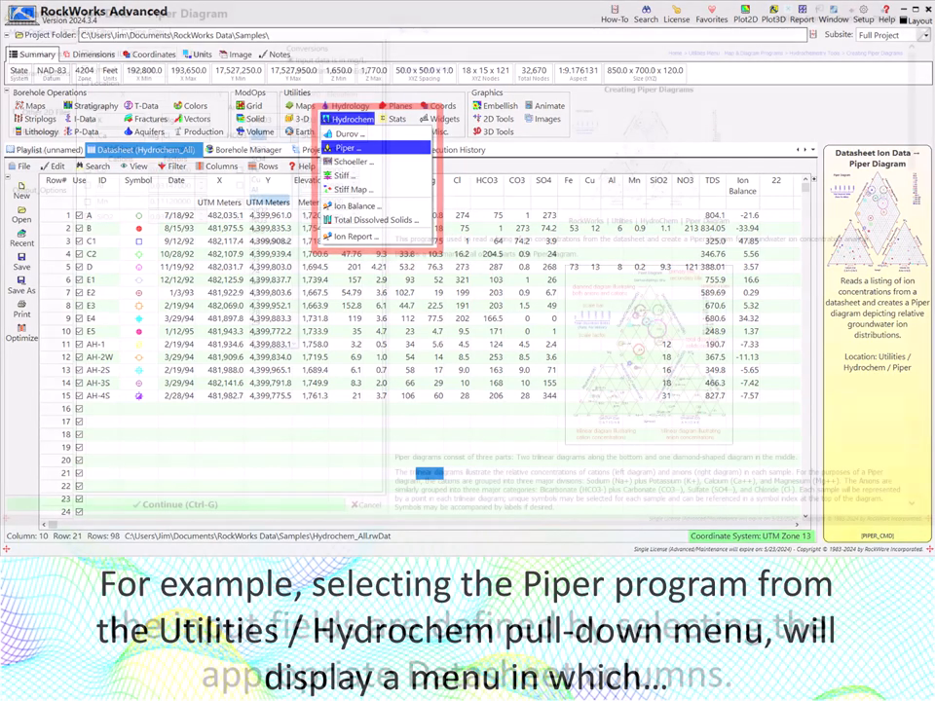
pyautogui.click(347, 148)
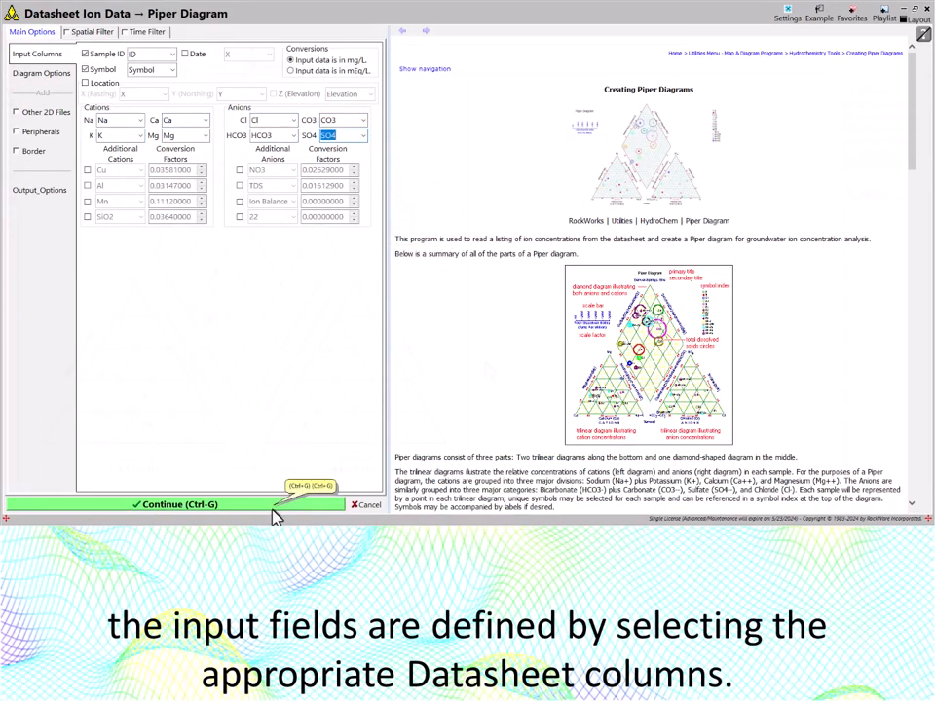
pyautogui.click(176, 505)
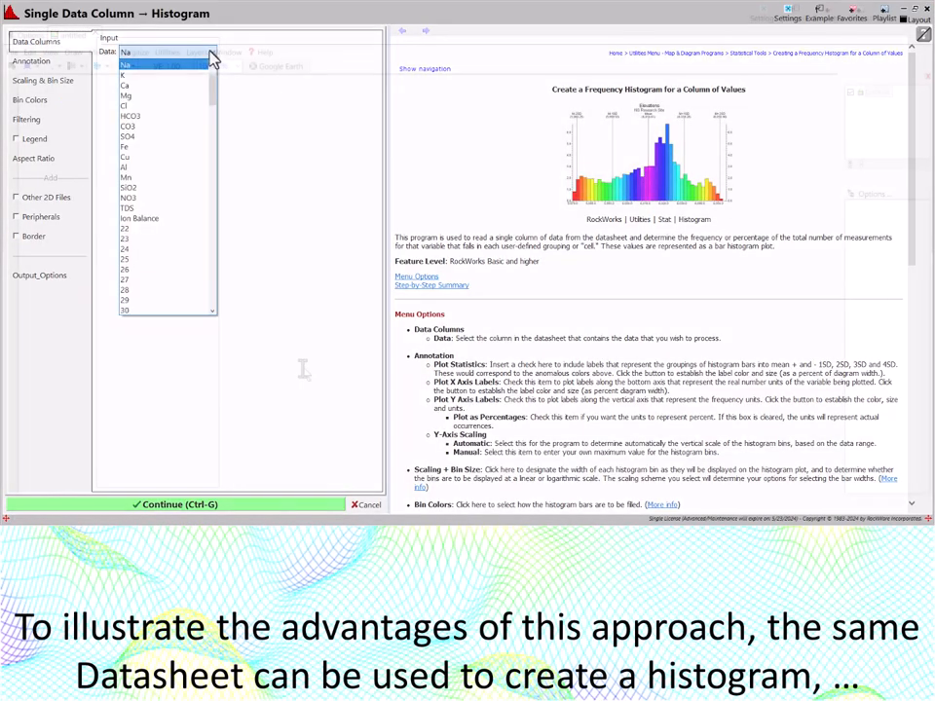
# Pick the histogram column and the calcium contour gridding tool before switching to the Borehole Manager.
pyautogui.click(175, 503)
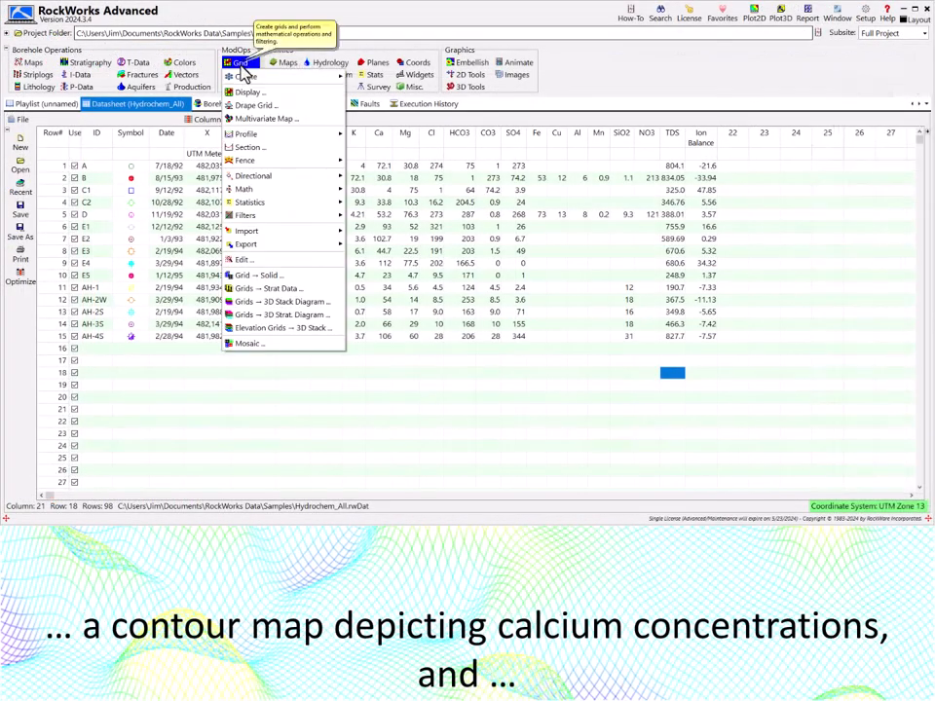
pyautogui.click(241, 275)
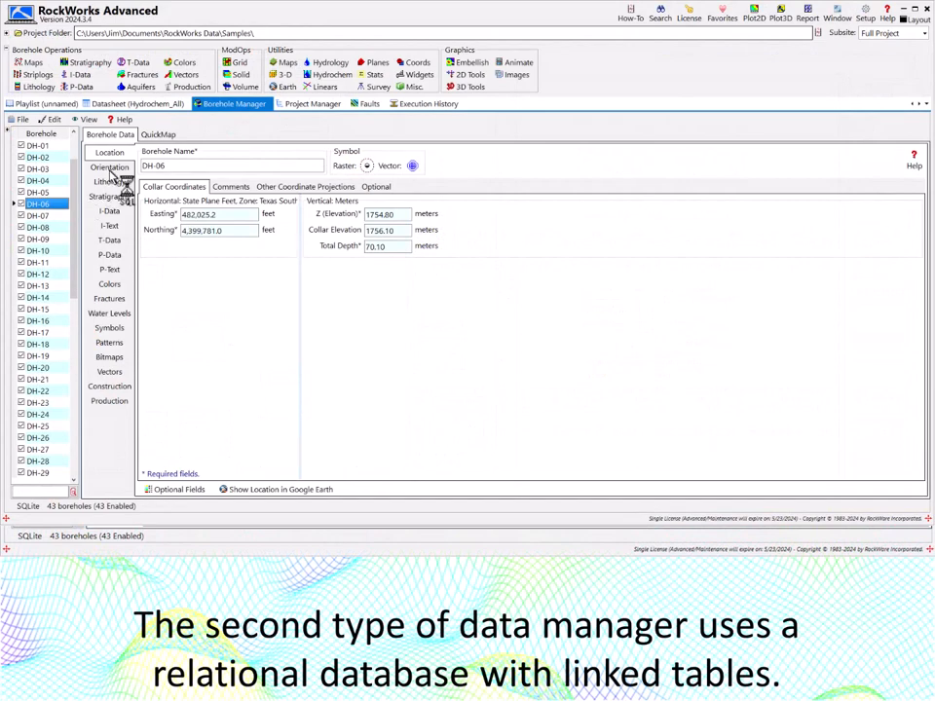
# Show the borehole's I-Data, P-Text and Lithology tables in turn.
pyautogui.click(109, 210)
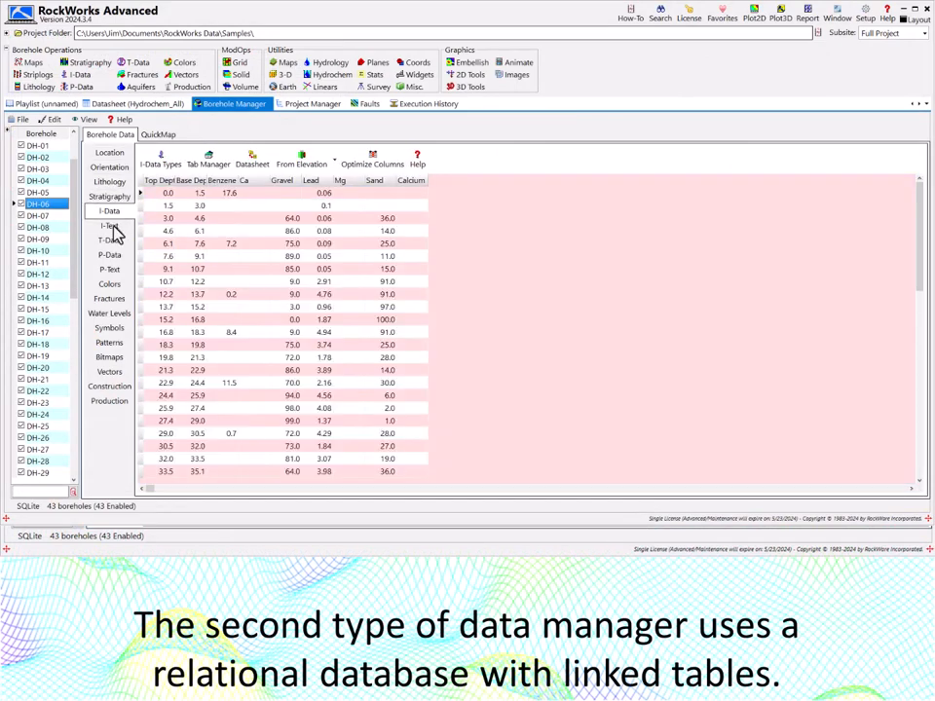
pyautogui.click(109, 269)
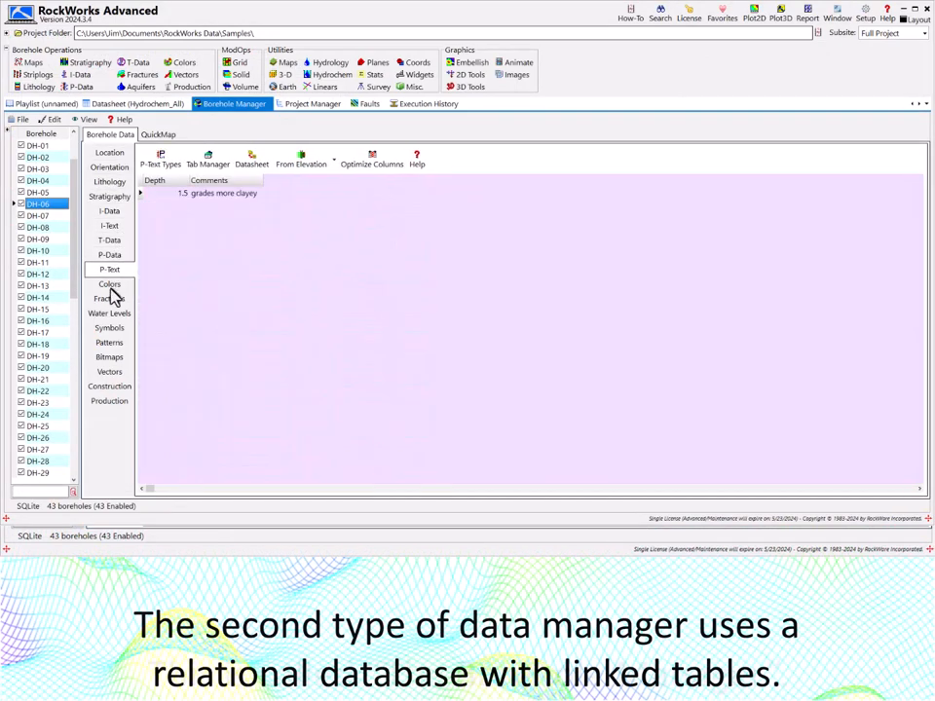
pyautogui.click(109, 312)
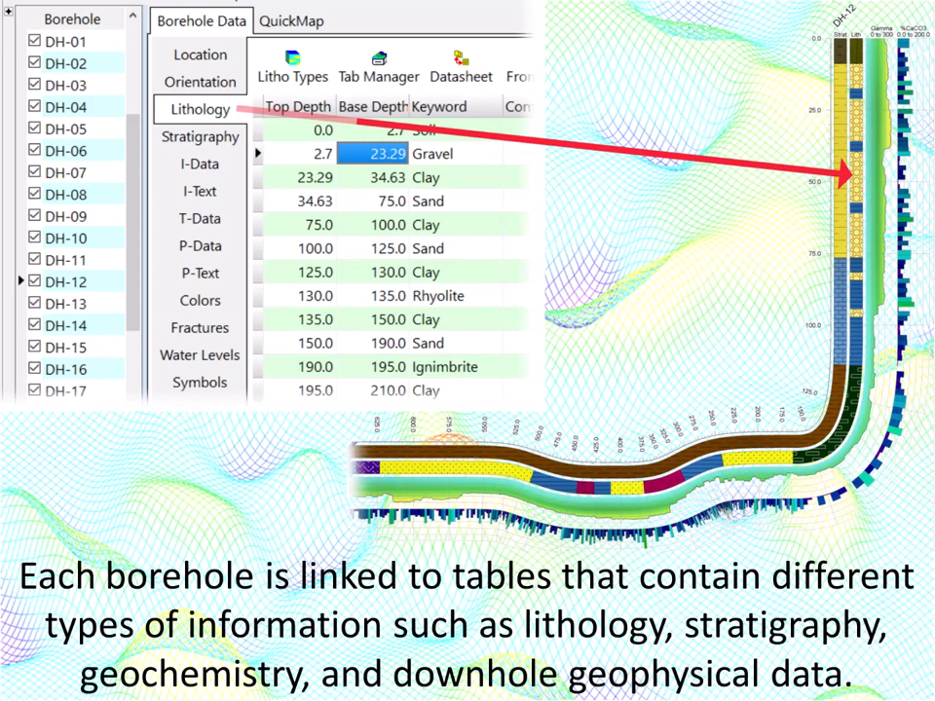
# Show the borehole's Stratigraphy and I-Data tables, then the Single 2D Striplog options.
pyautogui.click(199, 136)
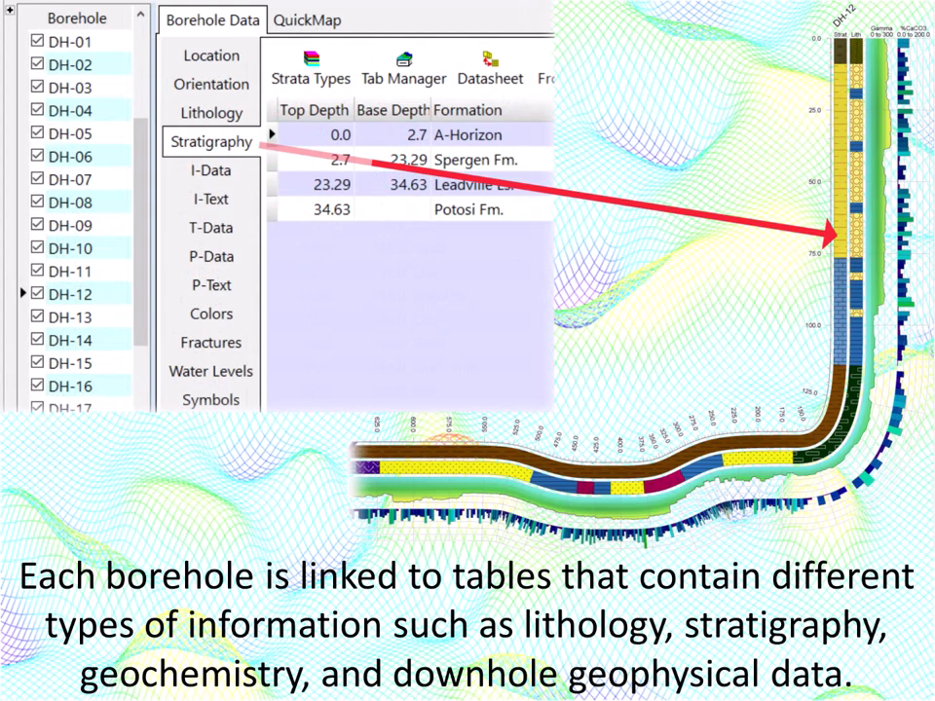
pyautogui.click(211, 169)
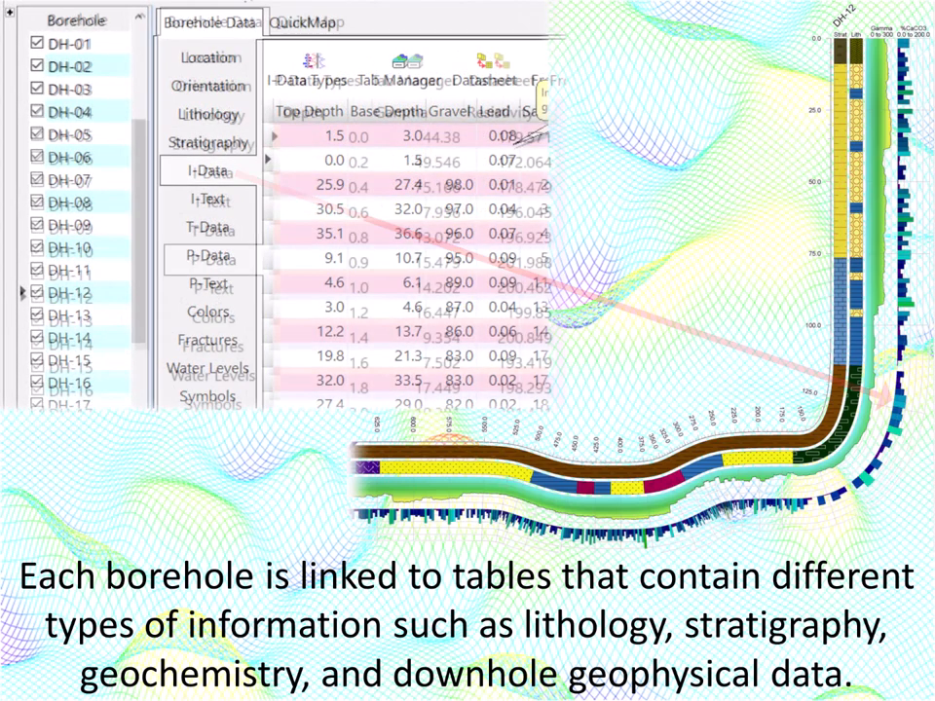
pyautogui.click(212, 261)
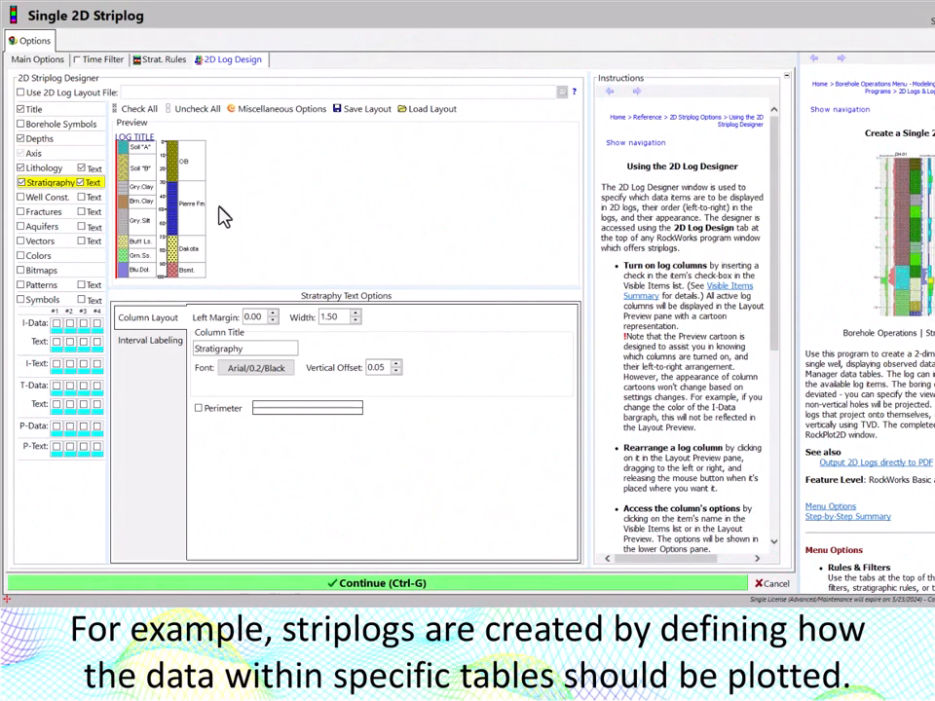
# Leave the striplog window and bring up the Model-Based I-Data Section settings.
pyautogui.click(41, 242)
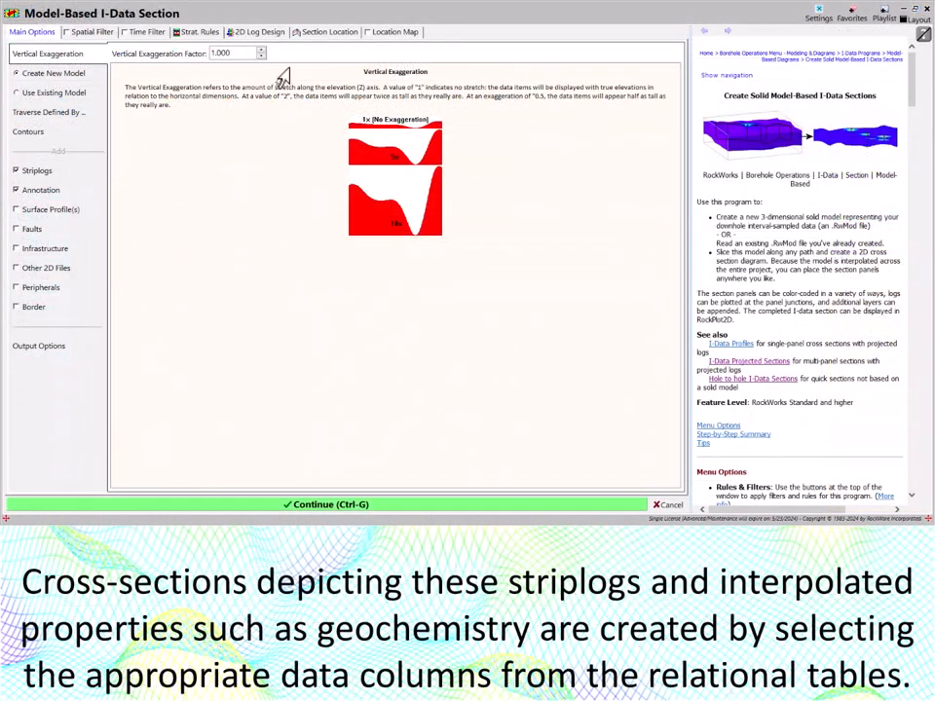
pyautogui.click(331, 31)
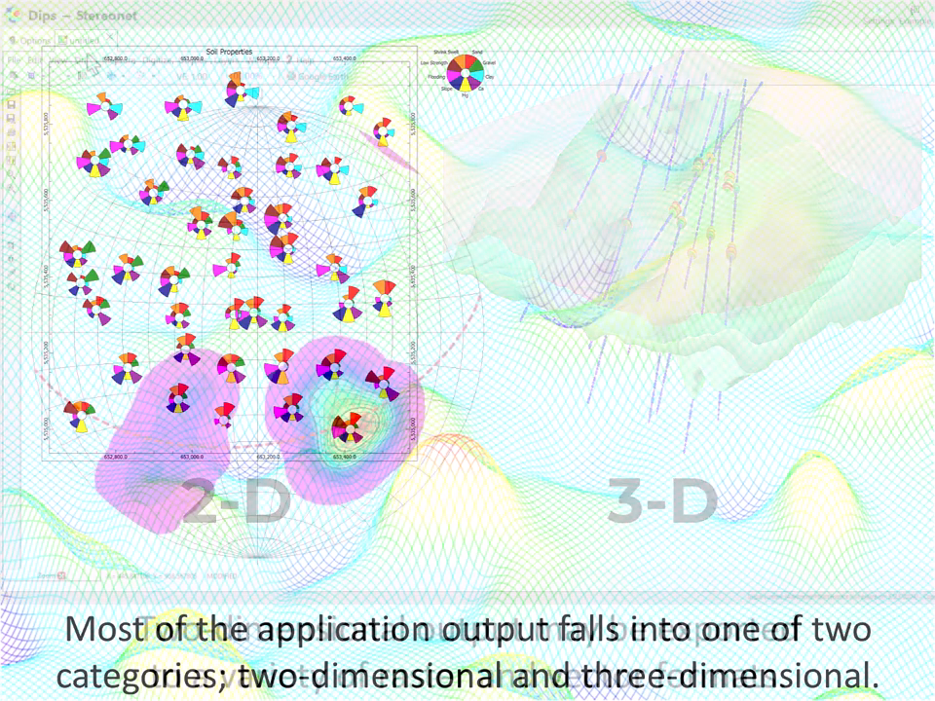
# List the stereonet's File > Export formats such as PDF and shapefile.
pyautogui.click(16, 59)
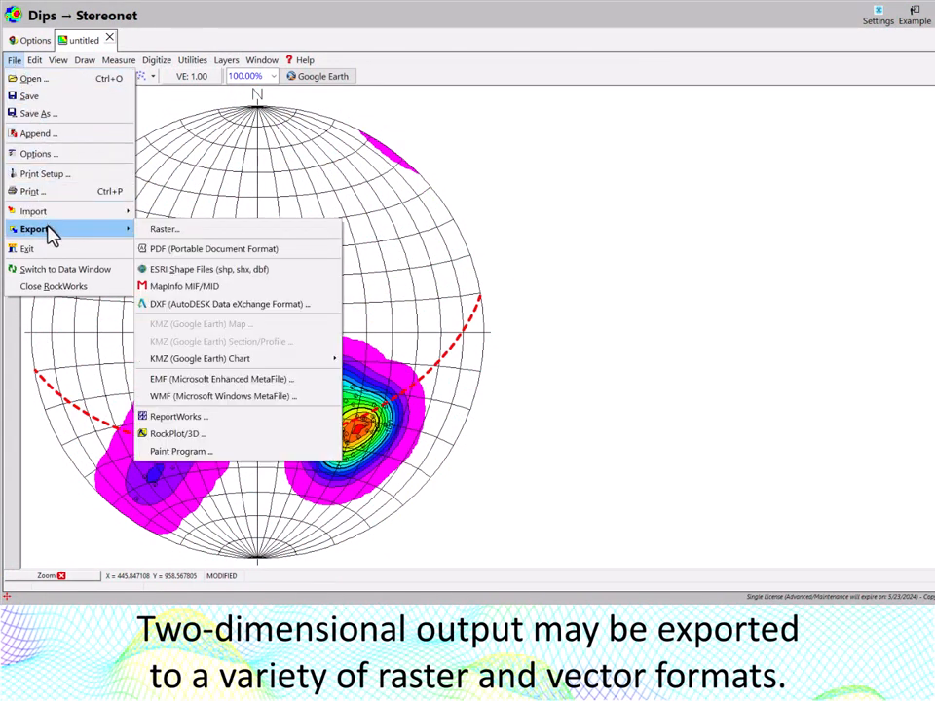
pyautogui.moveTo(218, 378)
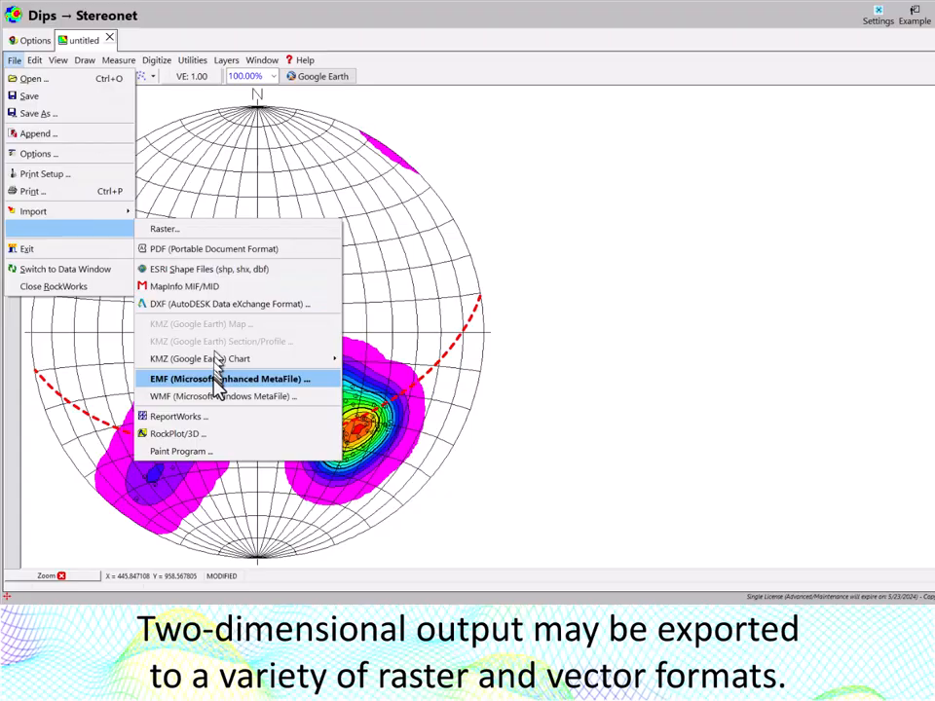